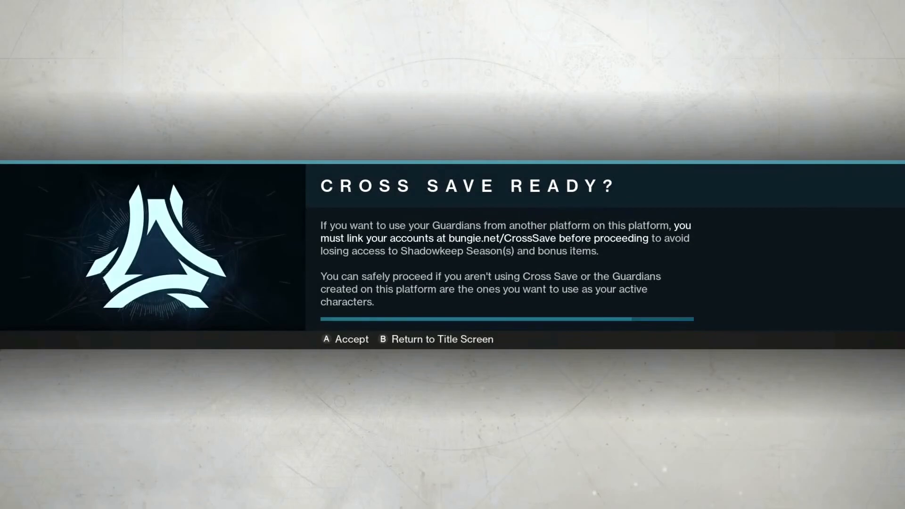
- Accept the Cross Save Ready warning to continue into Guardian customization
{"action": "key", "text": "a"}
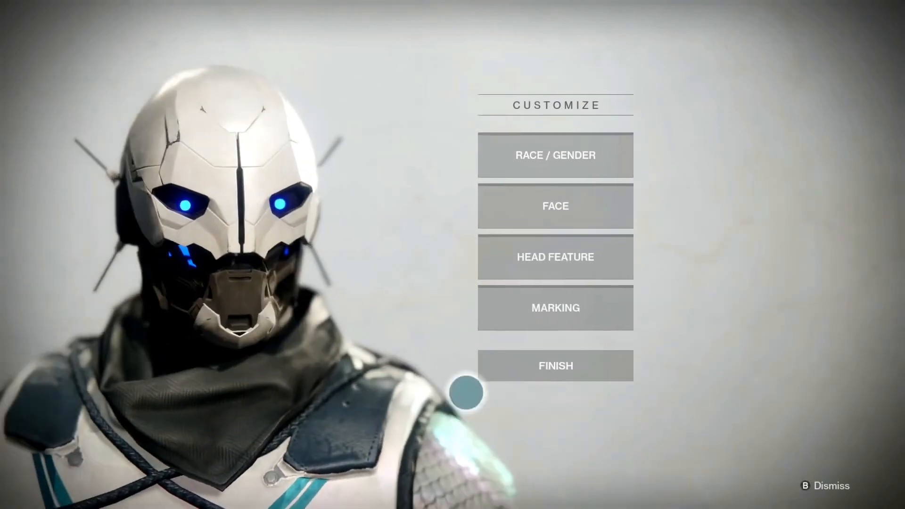
{"action": "left_click", "coordinate": [555, 365]}
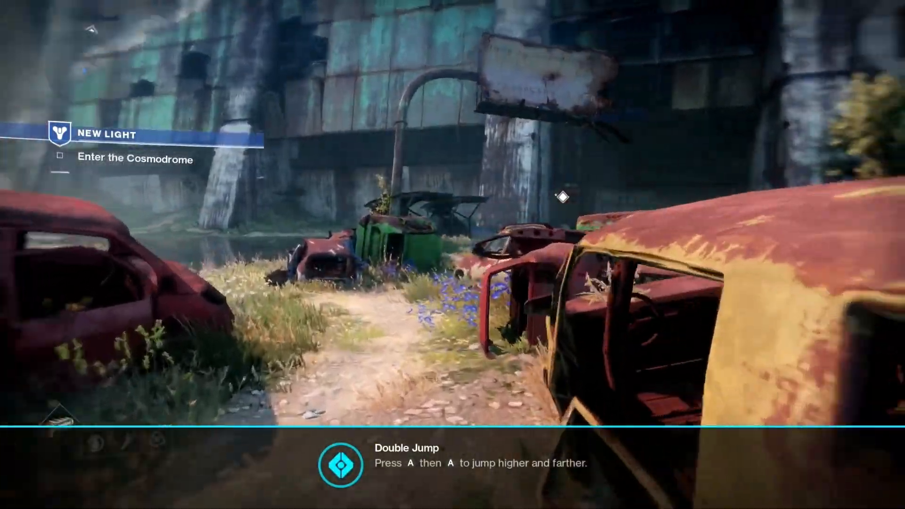
{"action": "mouse_move", "coordinate": [327, 194]}
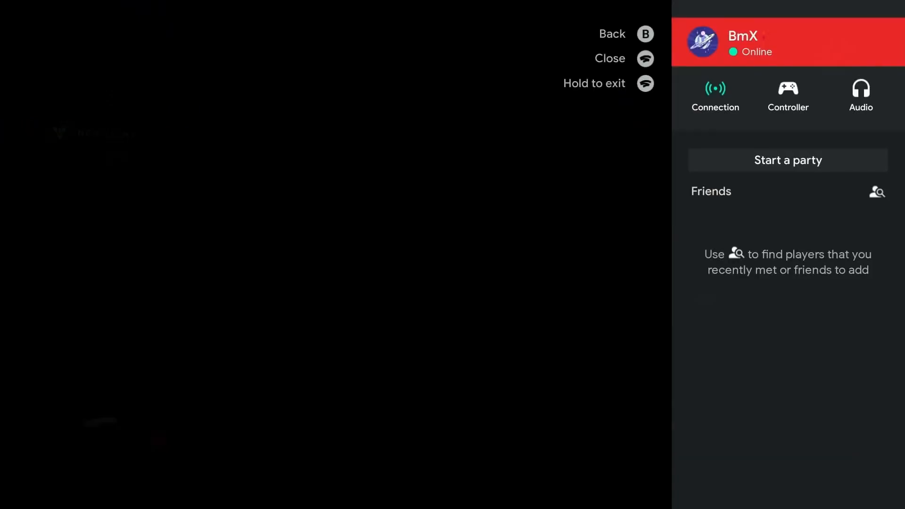
- Move to the Connection option in the Stadia overlay menu
{"action": "left_click", "coordinate": [714, 95]}
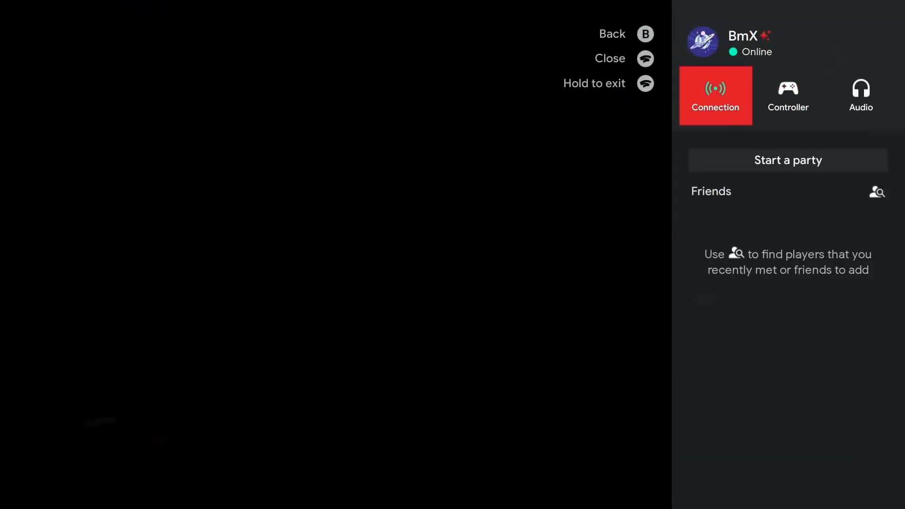